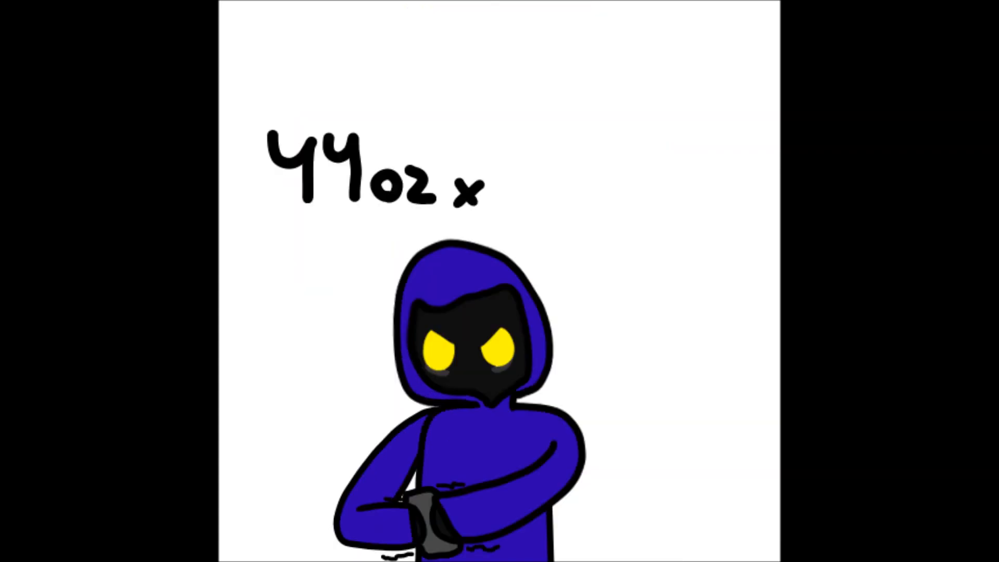
type("2oz")
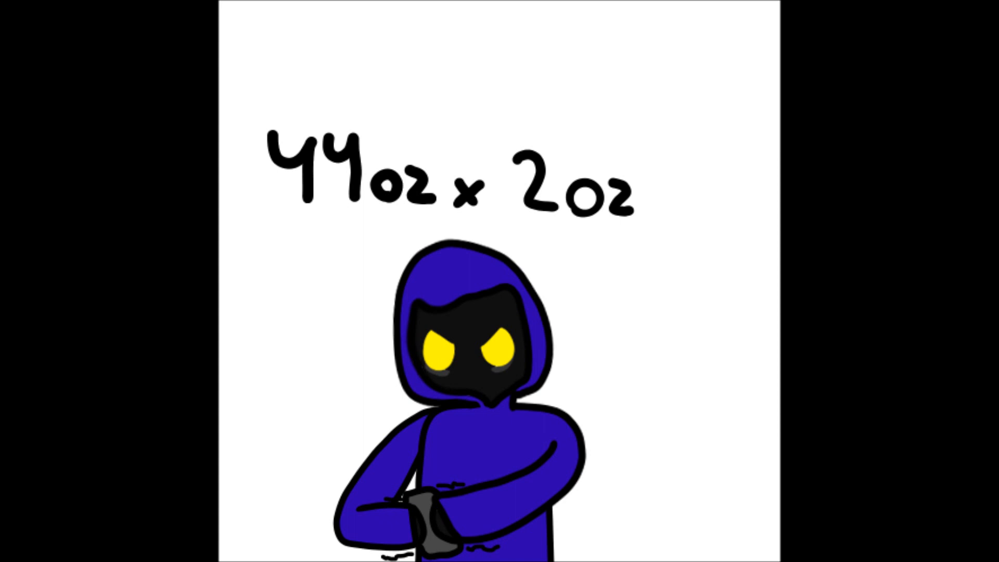